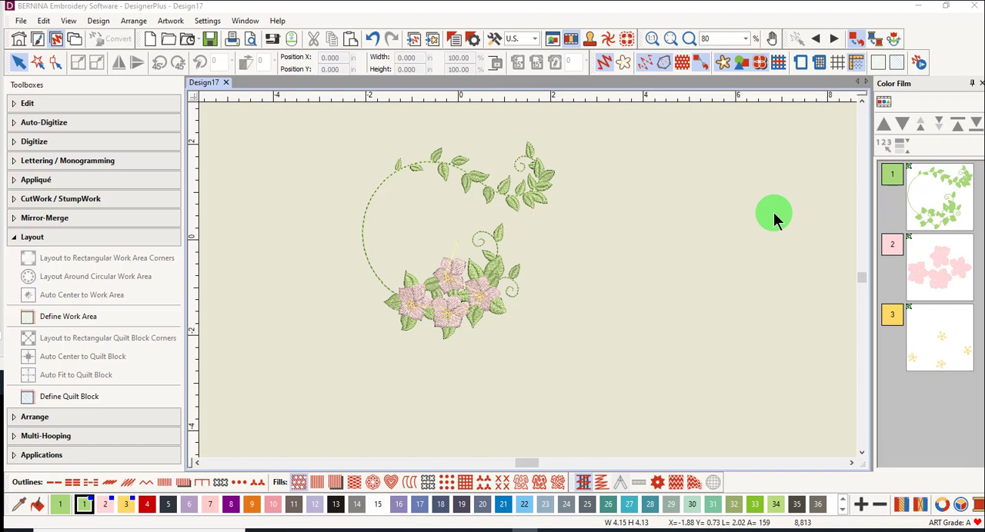
mouse_move(500, 254)
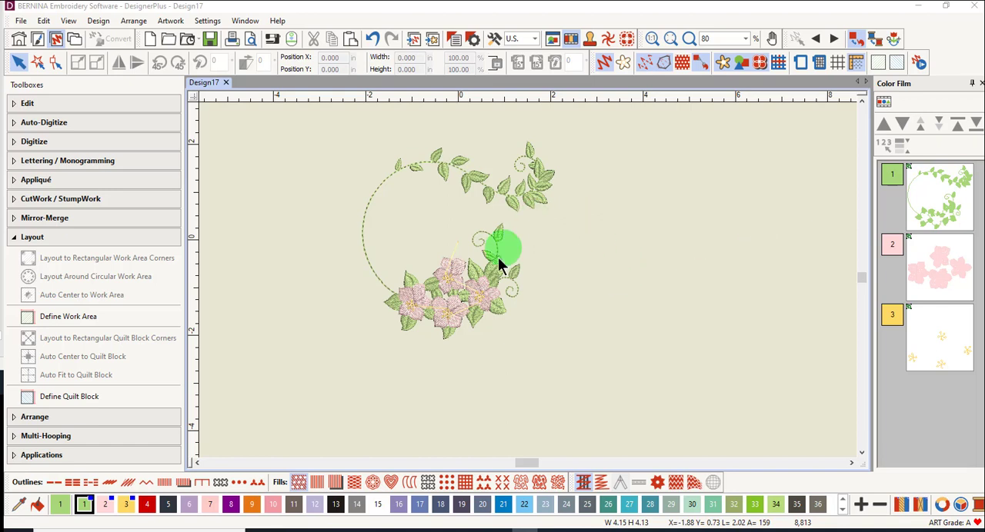
mouse_move(527, 258)
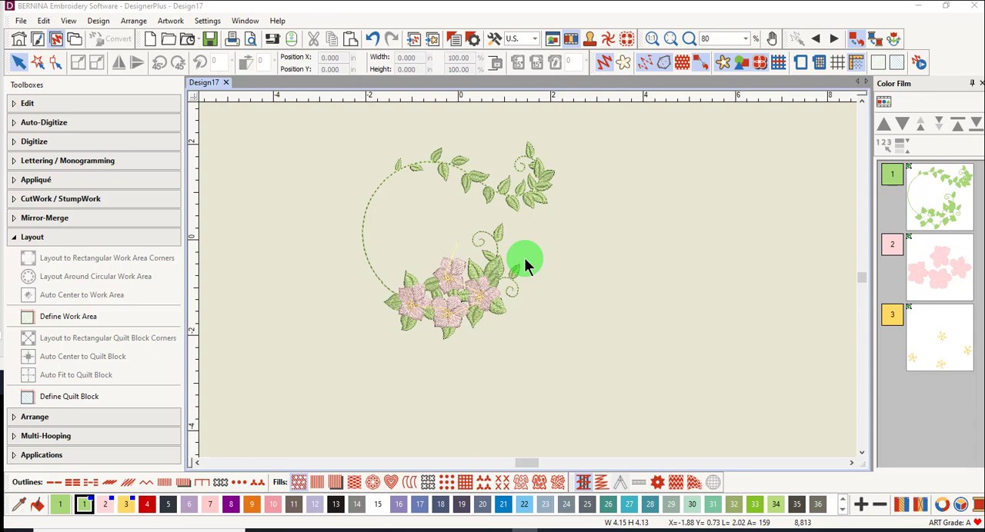
Step: Insert Mini Ladybug.ART80 from the Animals & Bugs library into the wreath
click(431, 38)
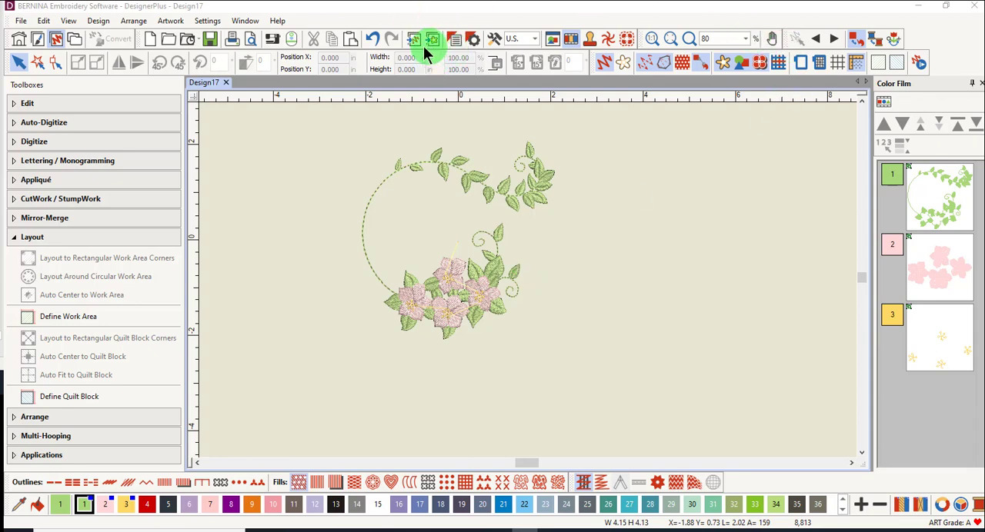
click(431, 39)
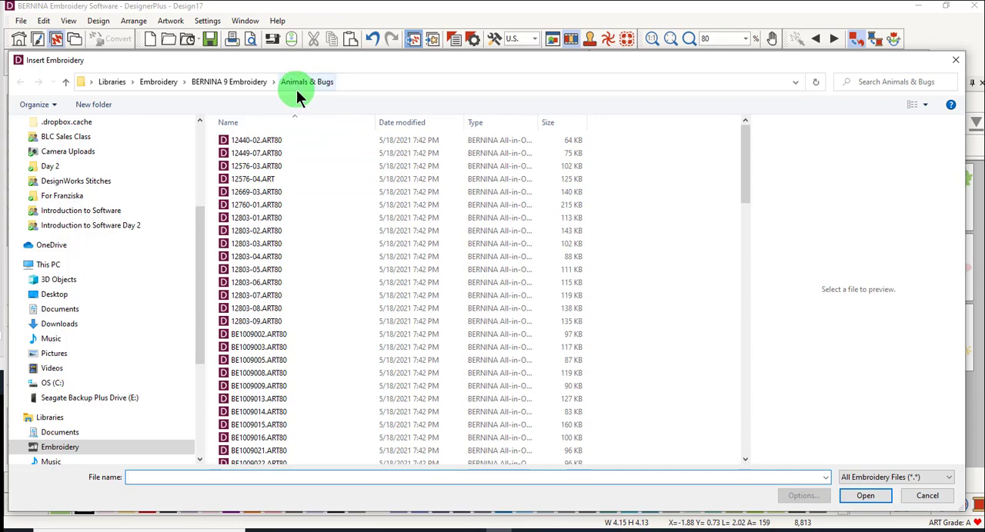
mouse_move(339, 91)
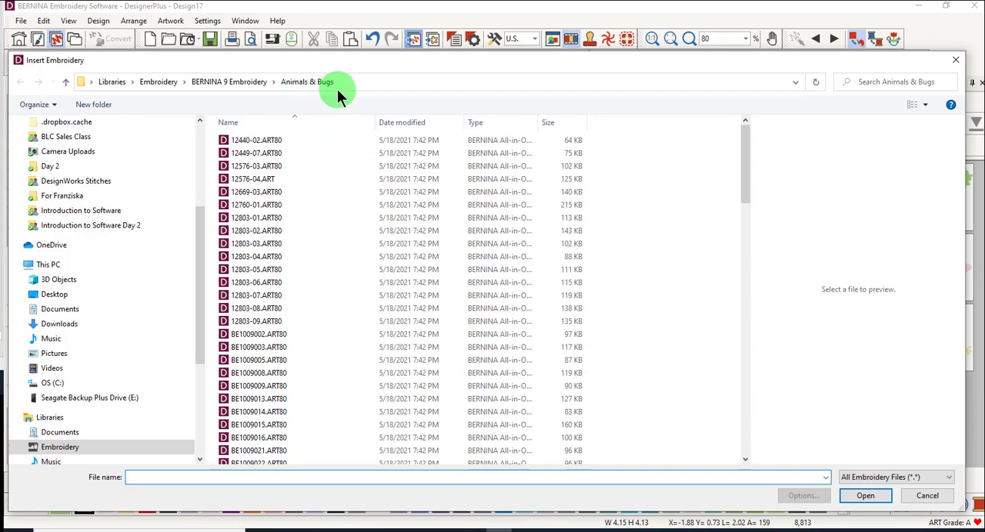
scroll(down, 3)
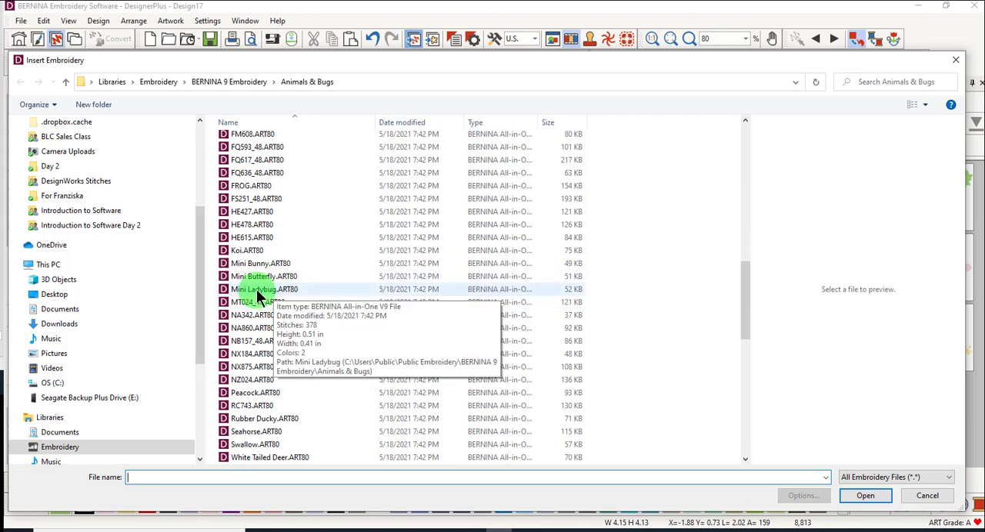
click(264, 289)
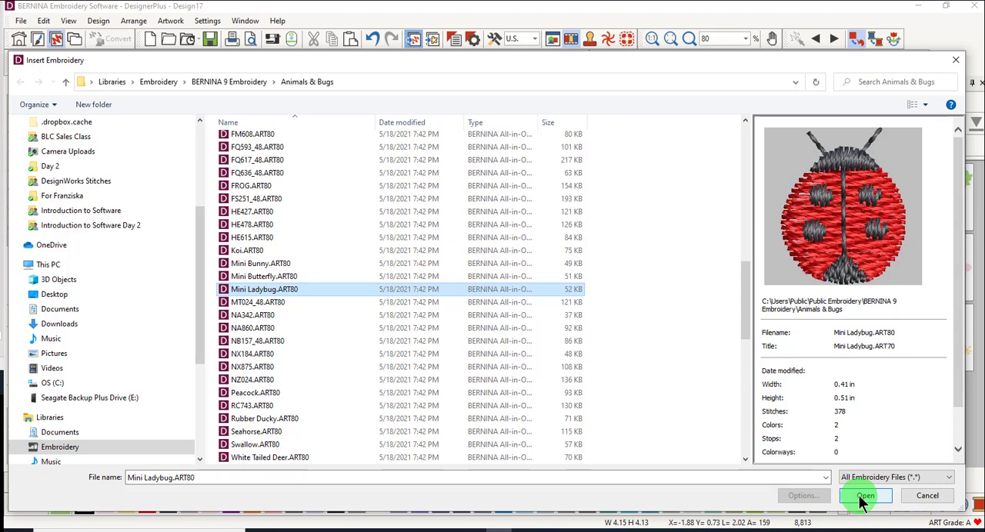
click(865, 495)
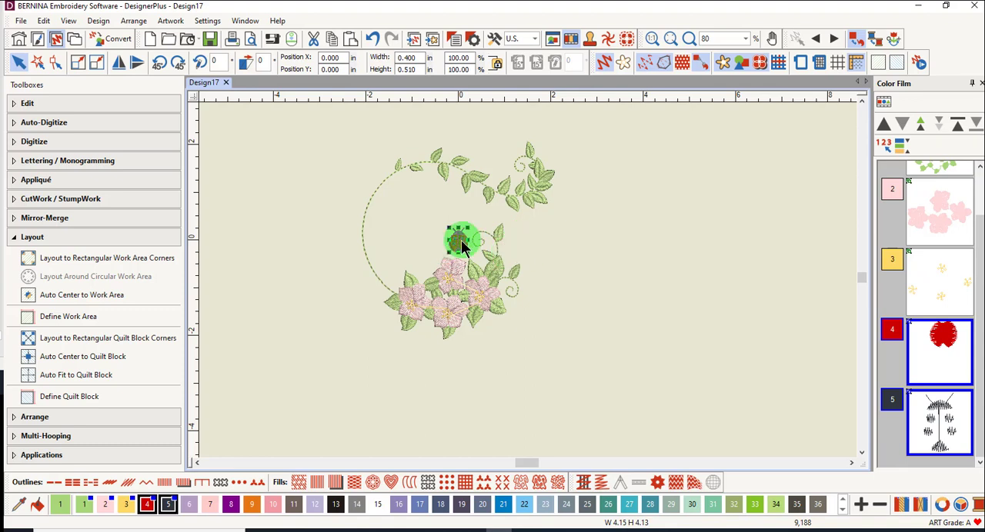
Step: Move the ladybug onto a pink blossom at the wreath's bottom and deselect it
drag(460, 242, 456, 337)
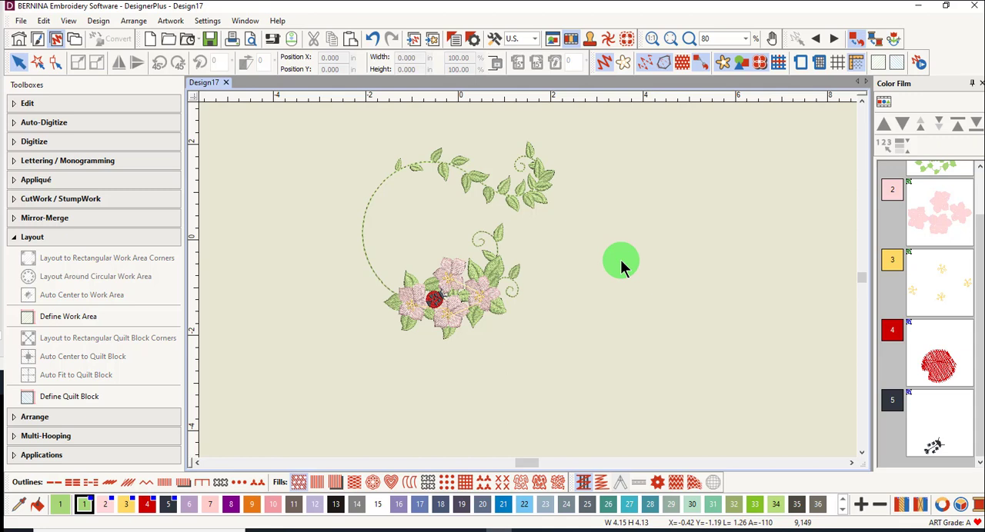
mouse_move(617, 262)
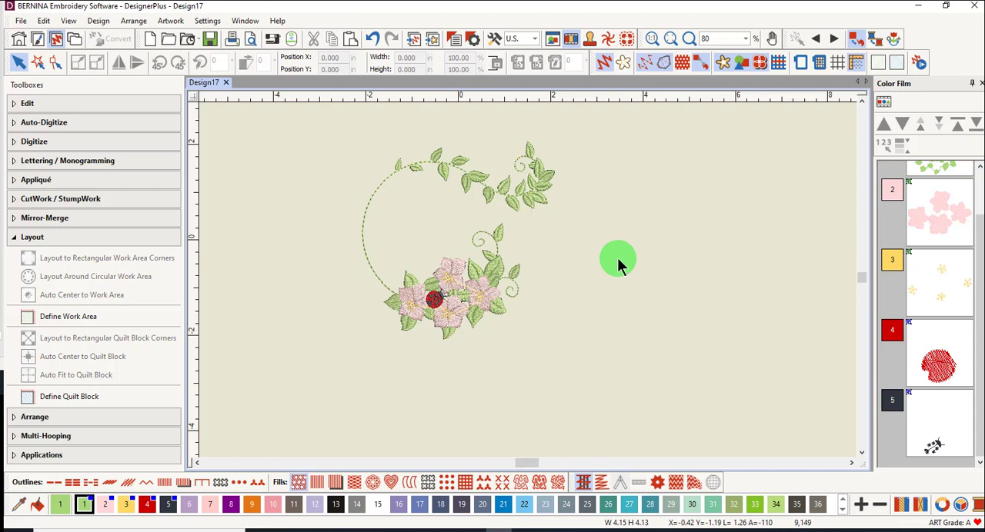
mouse_move(612, 258)
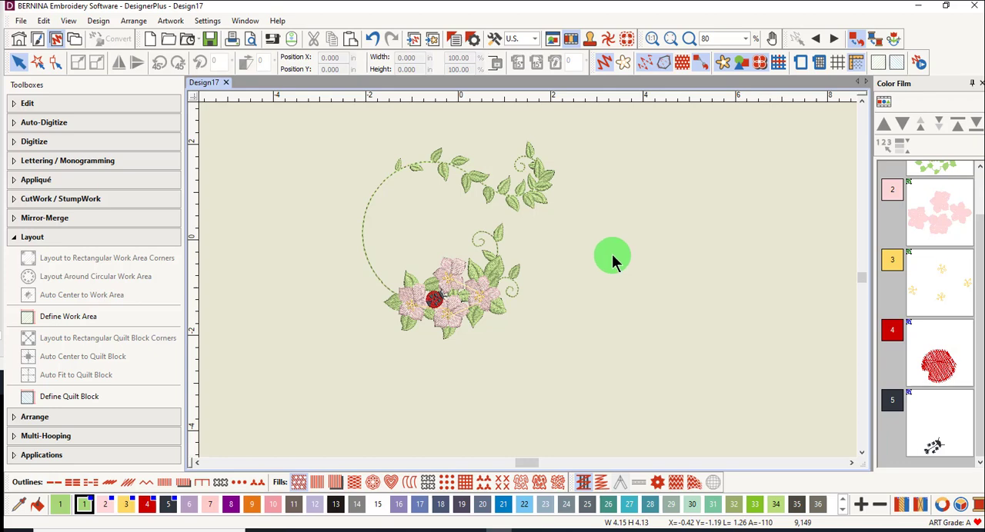
click(33, 140)
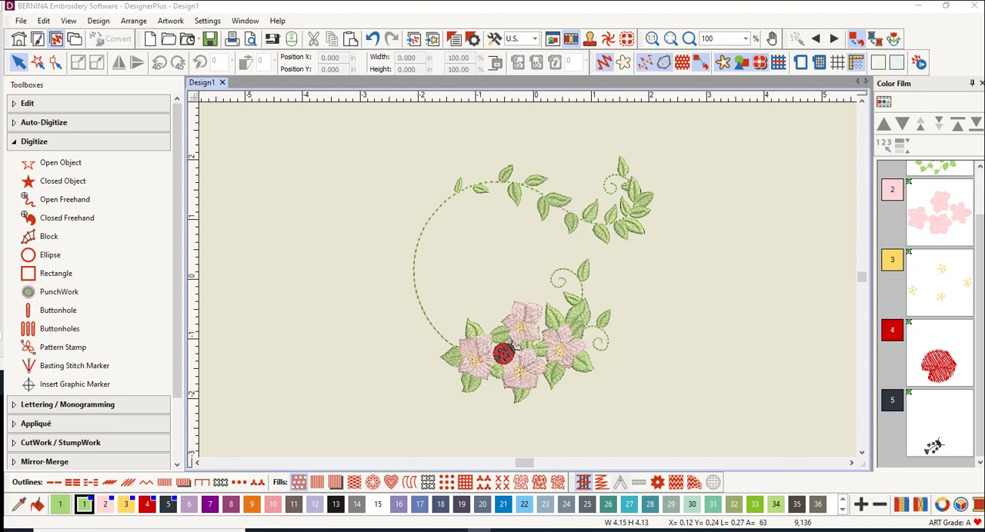
mouse_move(237, 123)
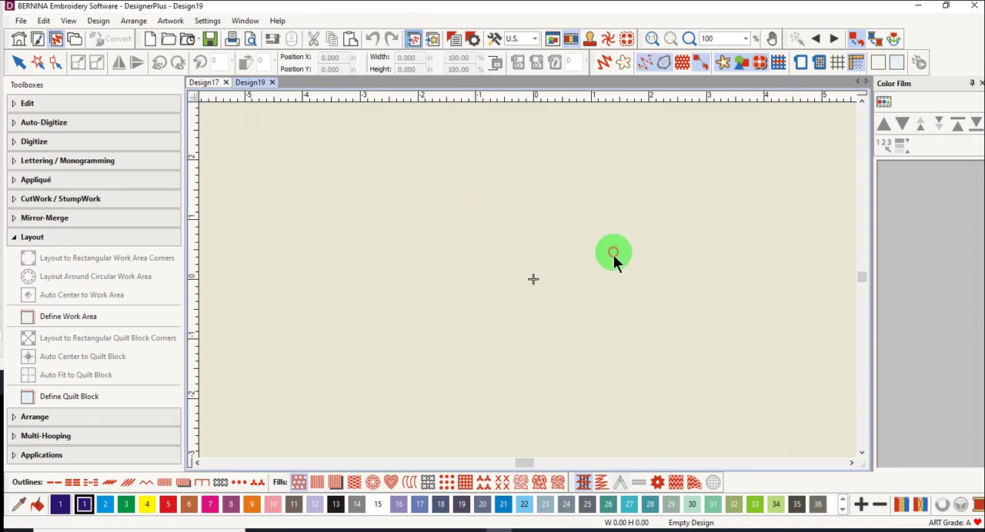
Step: Insert CJ406.ART80, the ducks-with-butterfly design, from Animals & Bugs into the new design
click(187, 39)
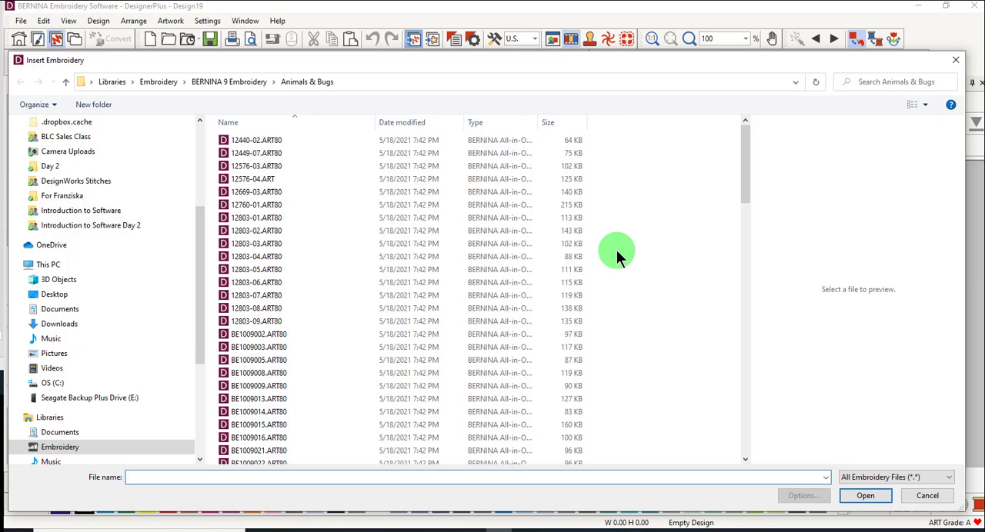
scroll(down, 3)
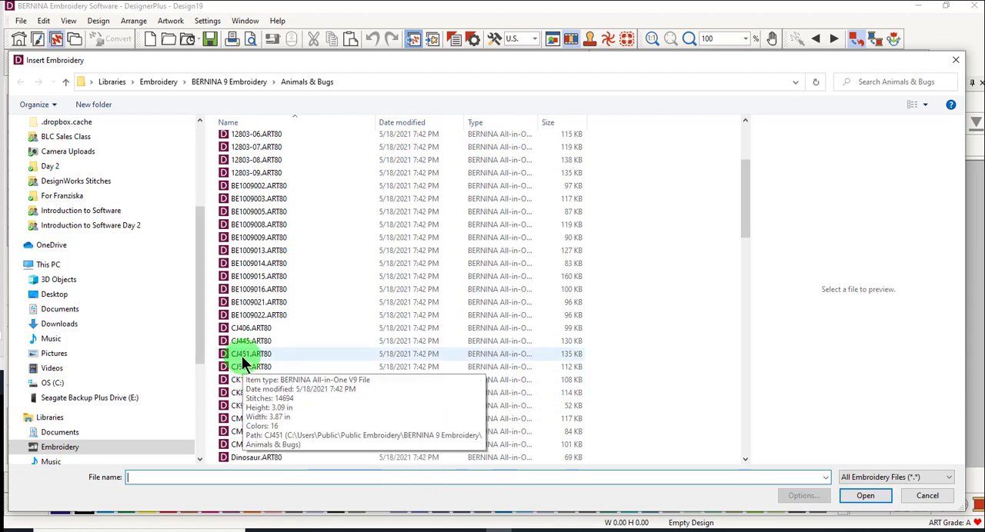
click(250, 327)
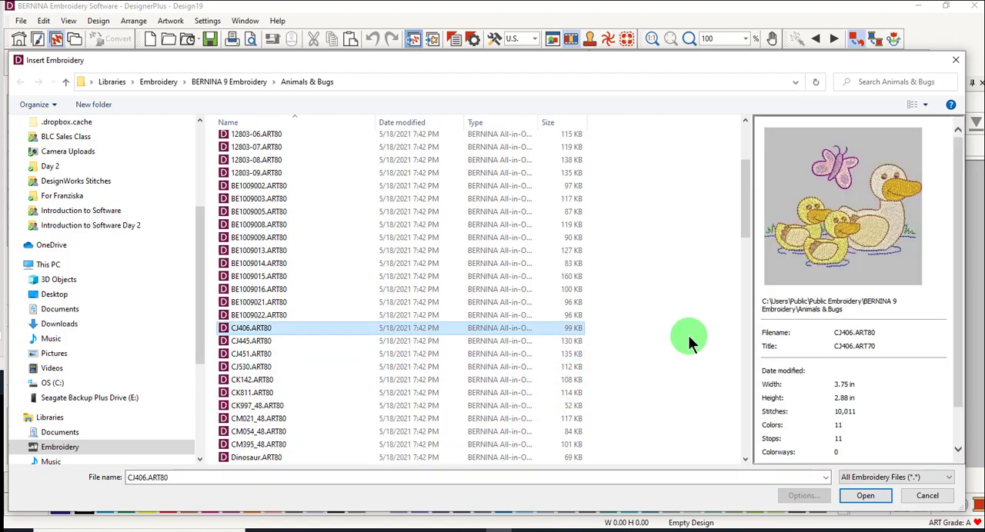
mouse_move(865, 496)
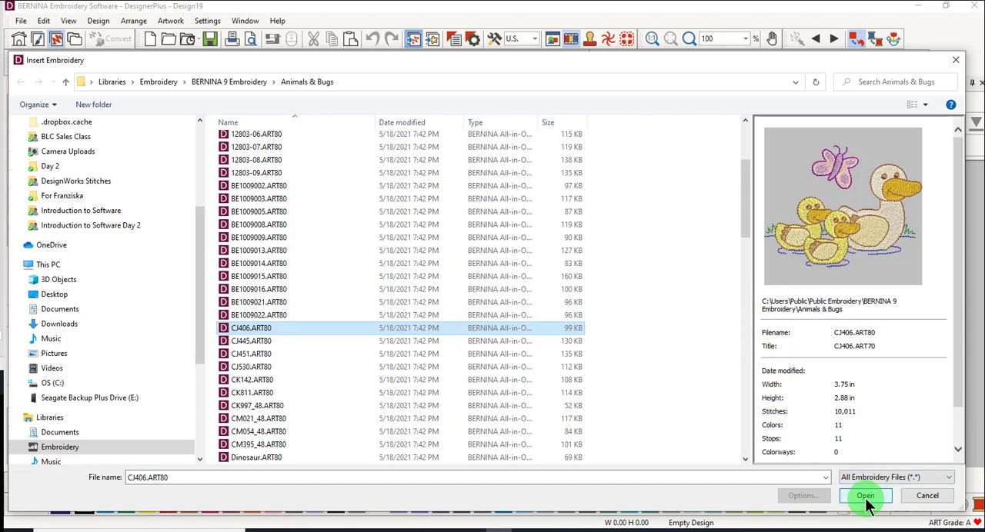
click(865, 495)
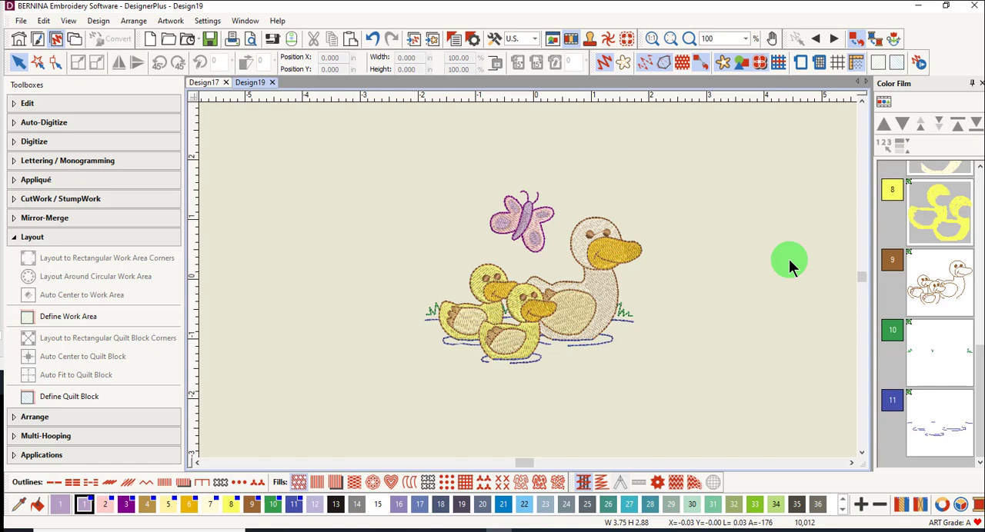
Step: Select the purple butterfly on its own, apart from the duck family
click(604, 319)
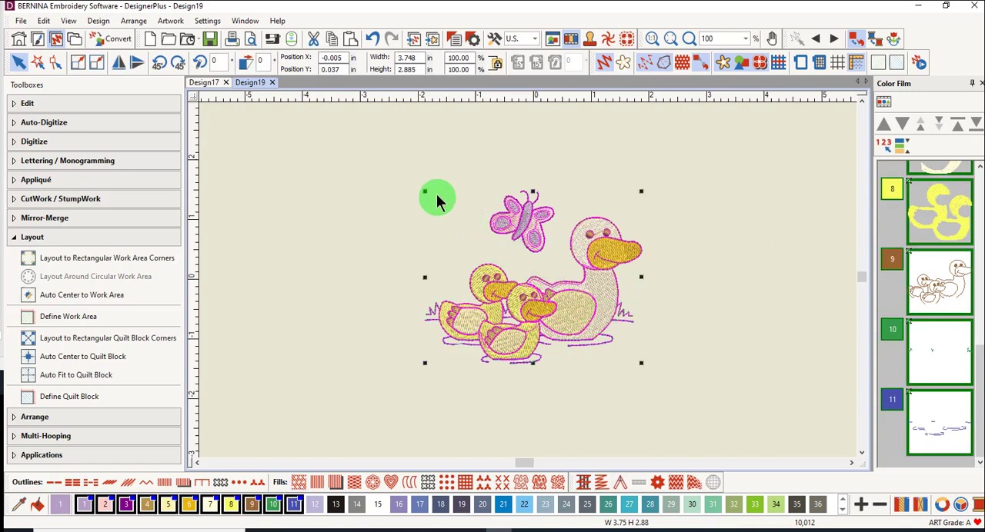
mouse_move(414, 202)
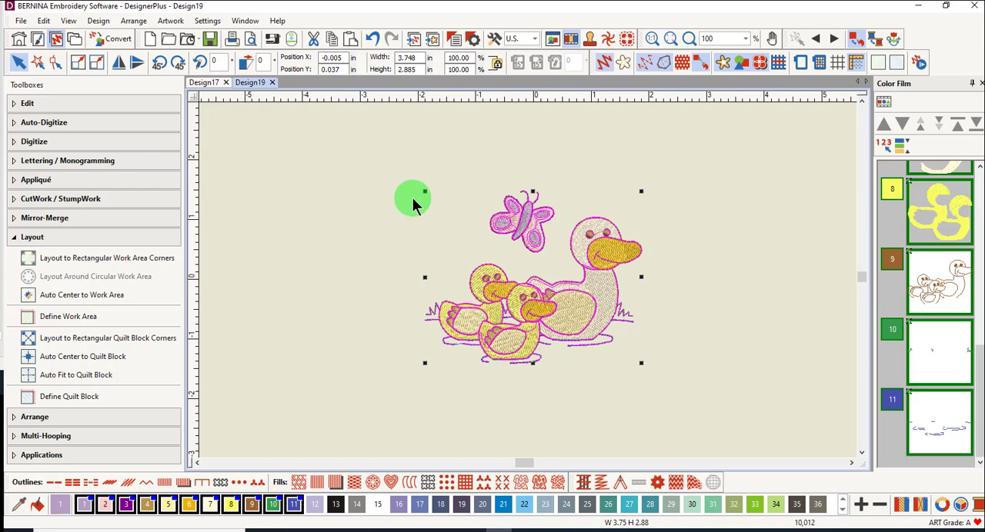
mouse_move(757, 169)
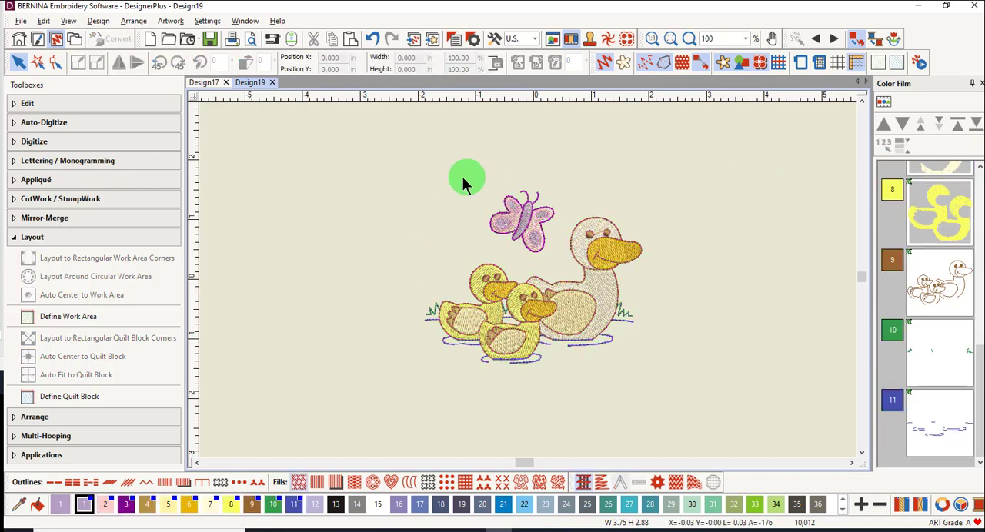
mouse_move(493, 193)
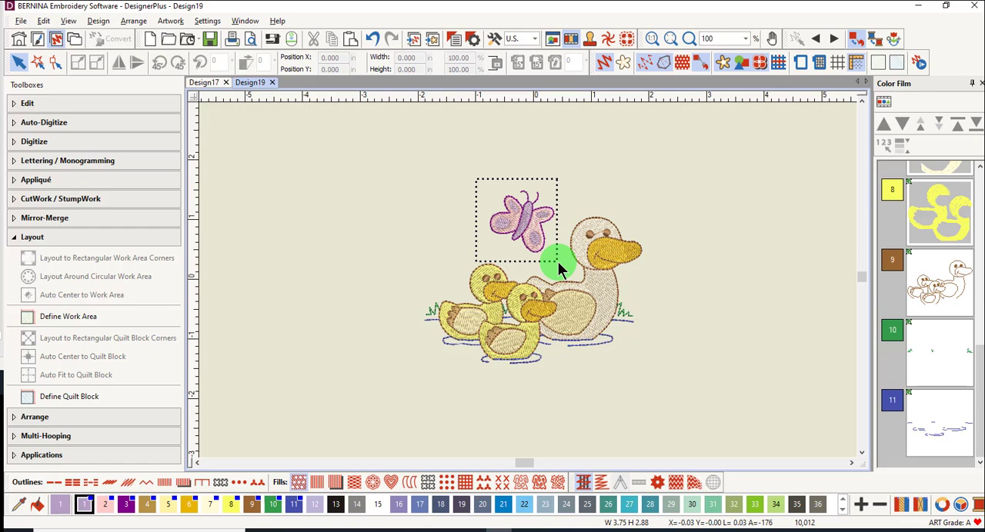
click(516, 219)
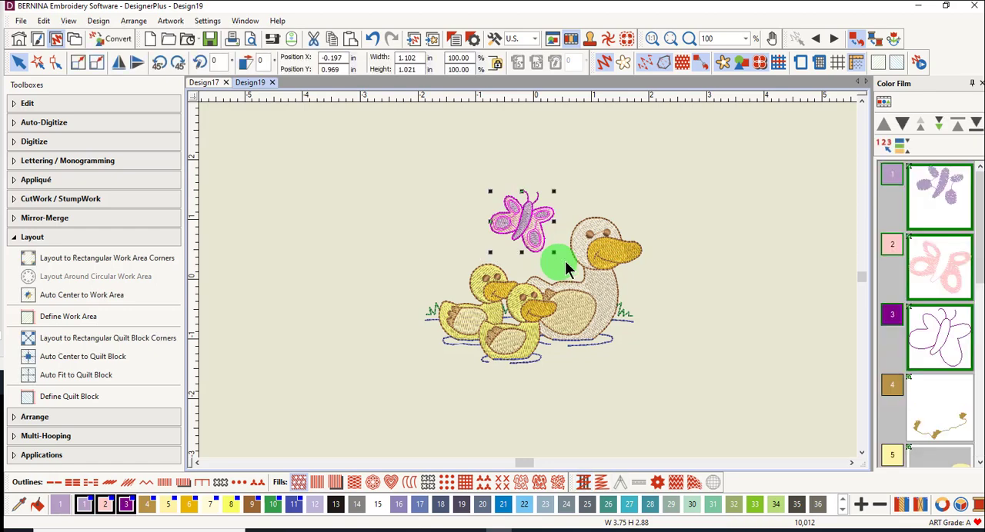
mouse_move(622, 195)
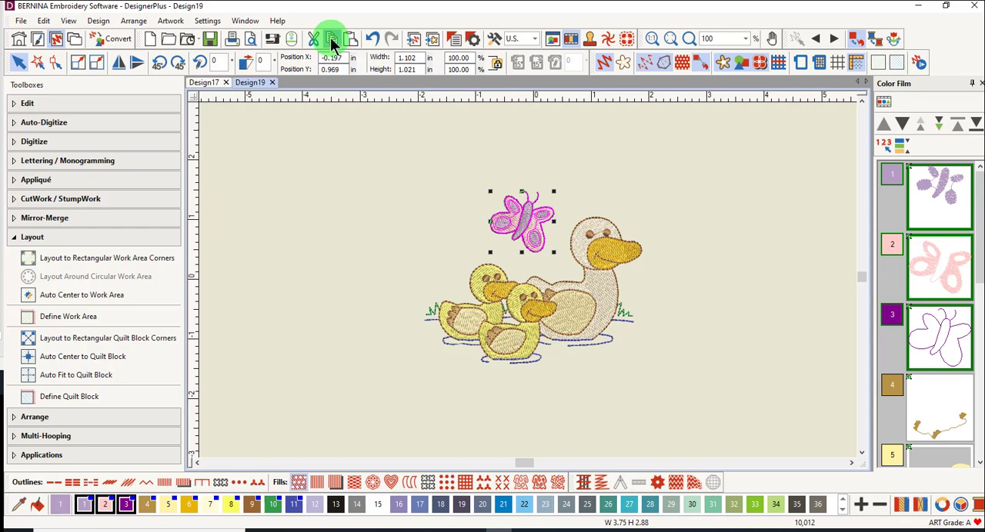
mouse_move(212, 82)
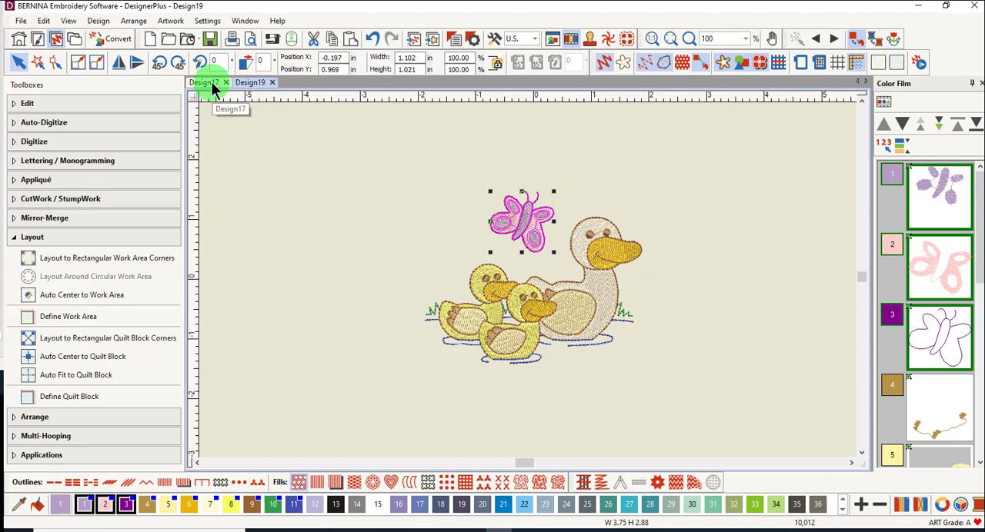
Step: Paste the butterfly into the Design17 wreath and move it to the vine's upper left
click(204, 83)
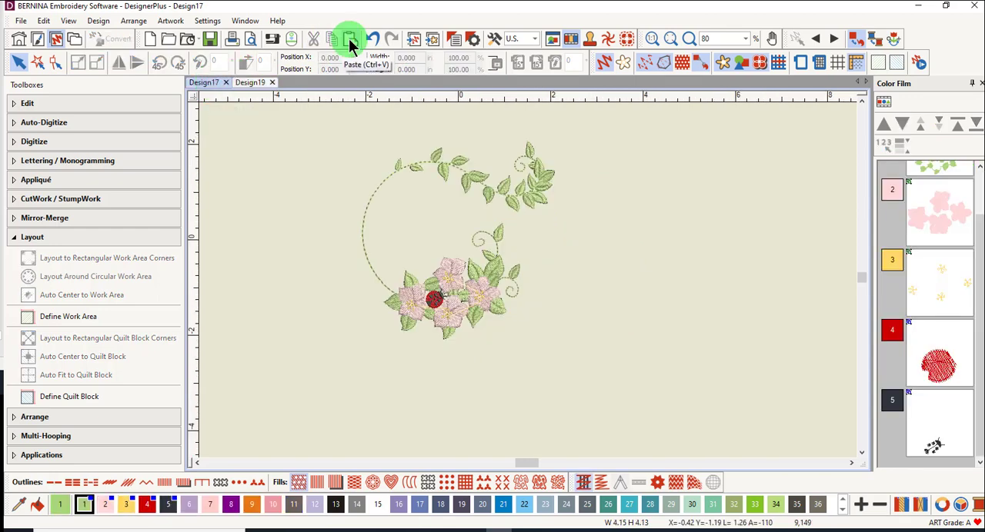
click(350, 38)
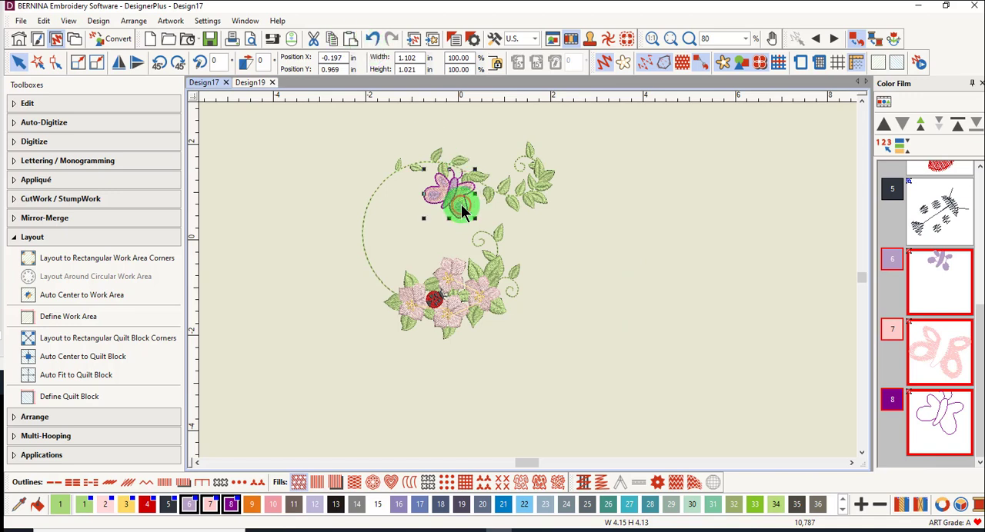
drag(454, 200, 381, 208)
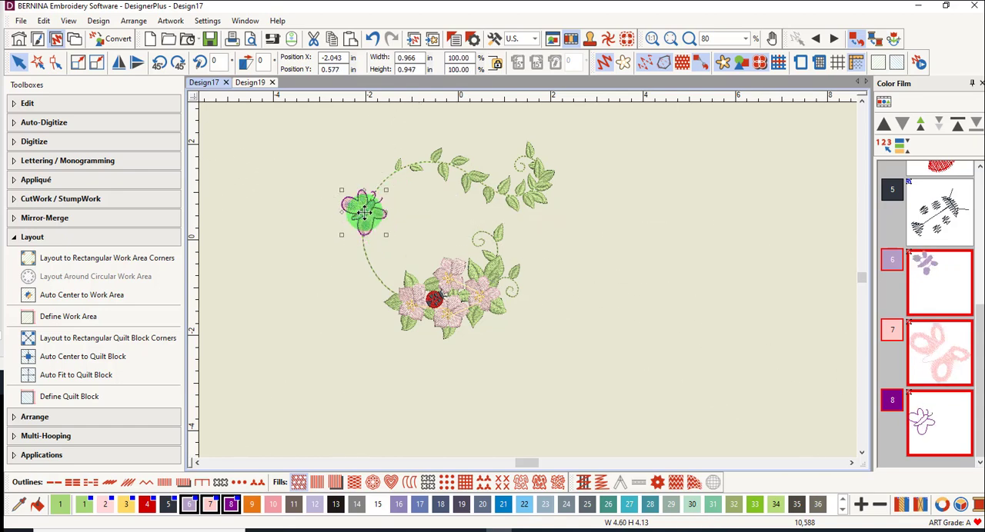
click(262, 82)
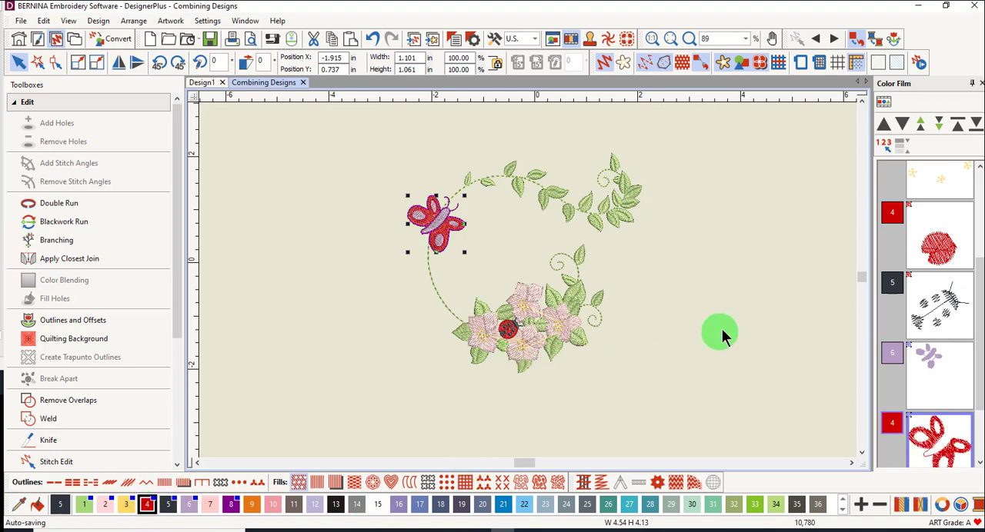
mouse_move(977, 293)
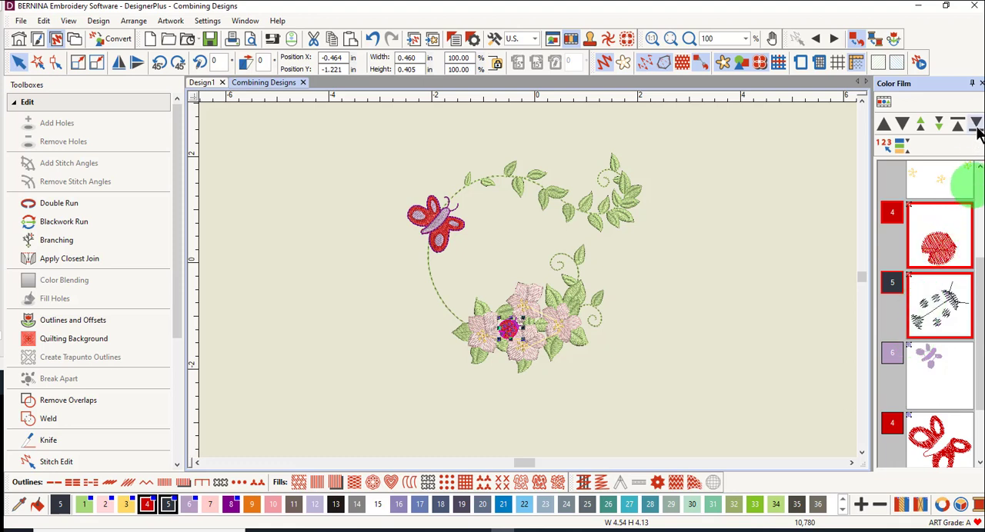
mouse_move(975, 124)
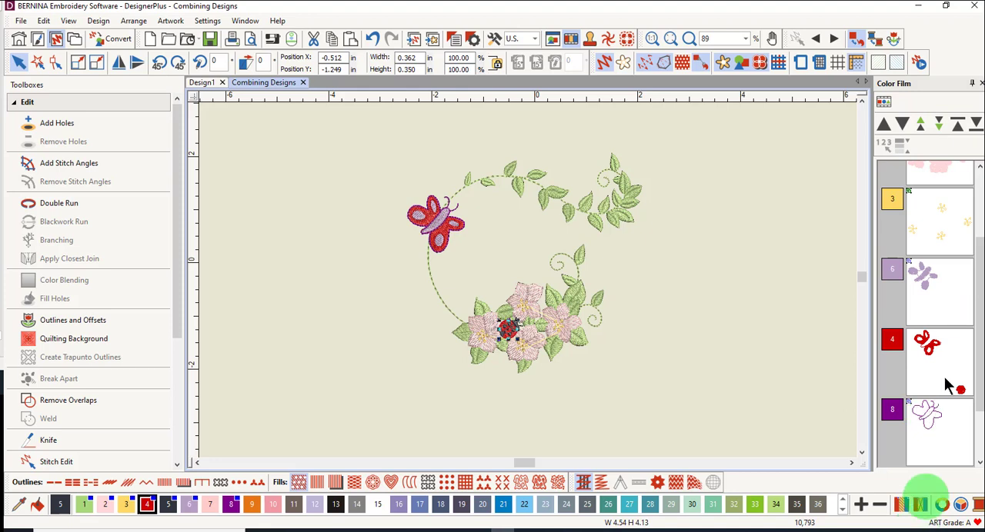
mouse_move(731, 389)
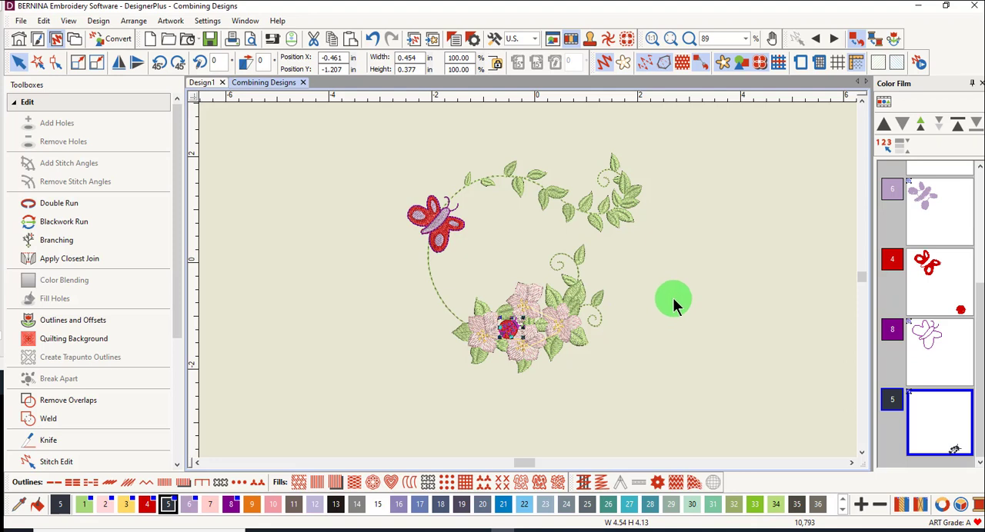
mouse_move(542, 369)
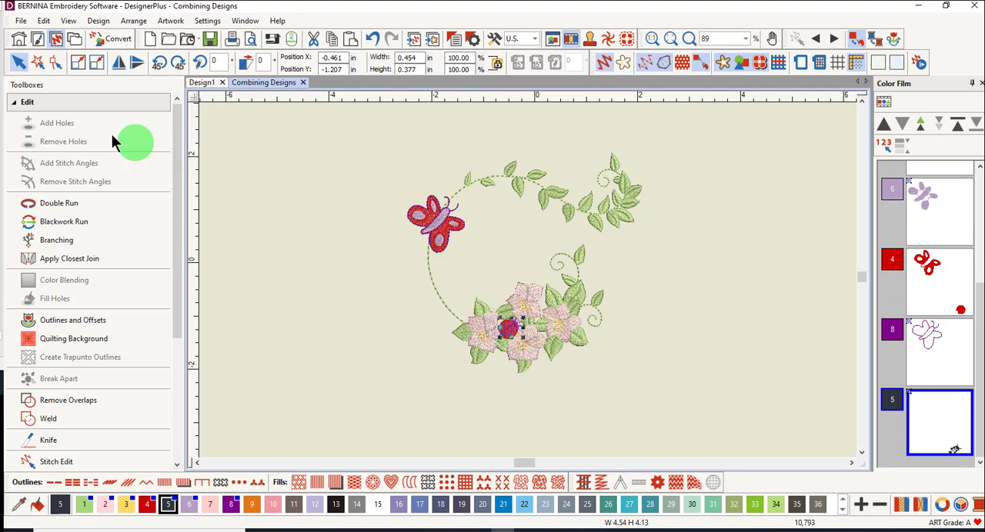
mouse_move(85, 400)
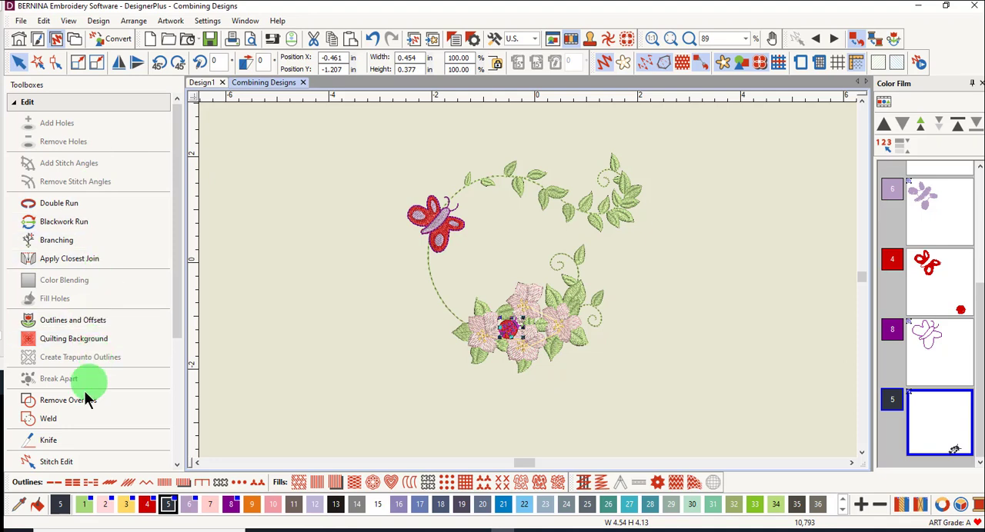
mouse_move(694, 217)
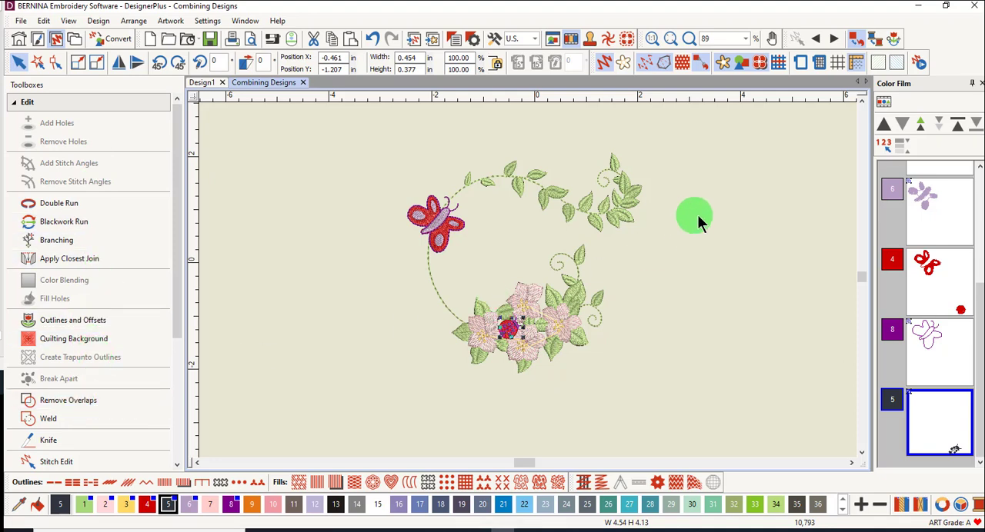